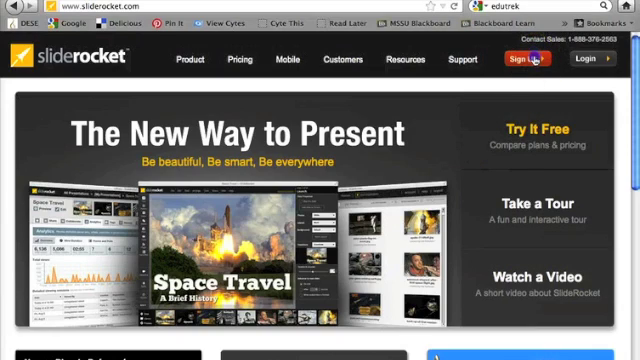
Begin sign-up for SlideRocket Lite and enter the account password.
{"action": "left_click", "coordinate": [518, 60]}
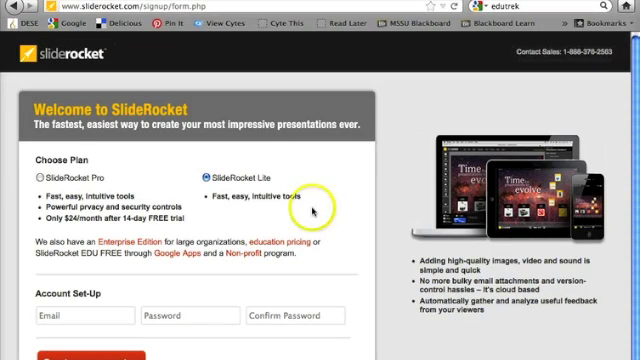
{"action": "mouse_move", "coordinate": [204, 228]}
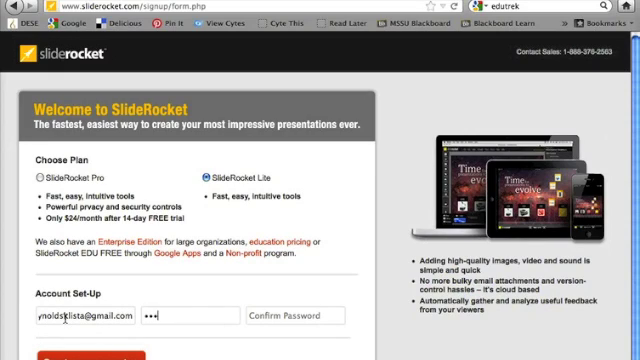
{"action": "type", "text": "••••••"}
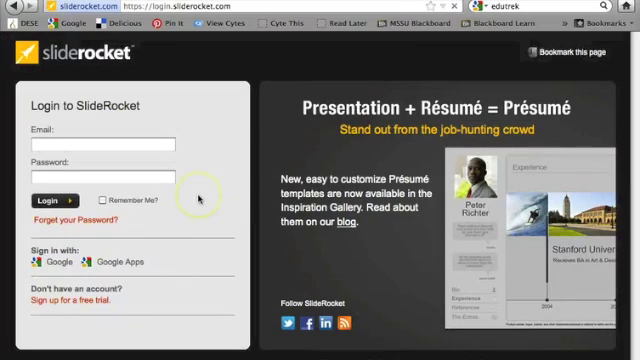
{"action": "mouse_move", "coordinate": [144, 156]}
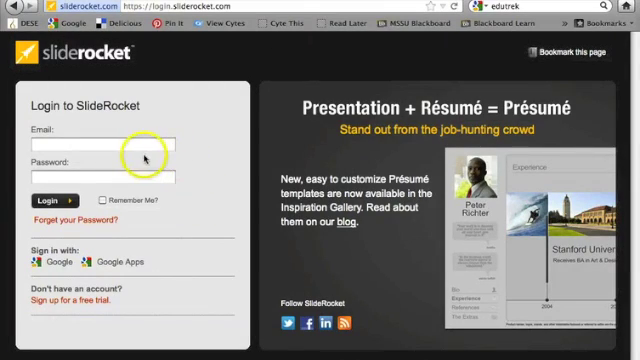
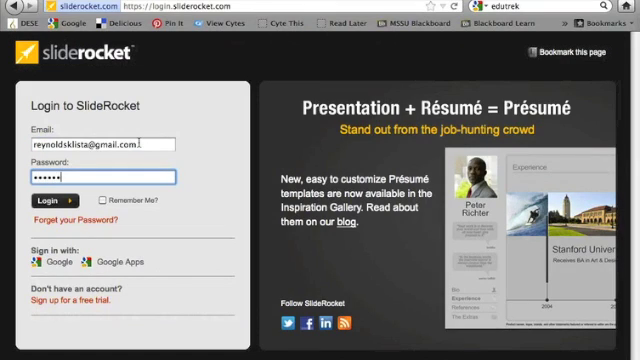
Enter the login credentials and sign in to reach the presentations library.
{"action": "left_click", "coordinate": [42, 204]}
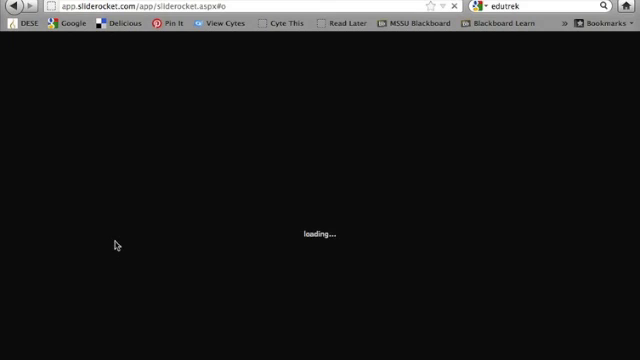
{"action": "mouse_move", "coordinate": [68, 292]}
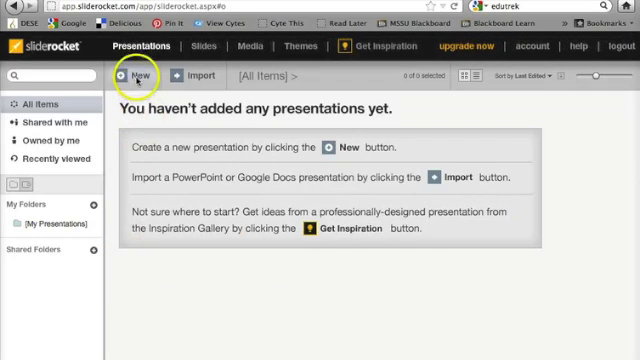
{"action": "mouse_move", "coordinate": [132, 76]}
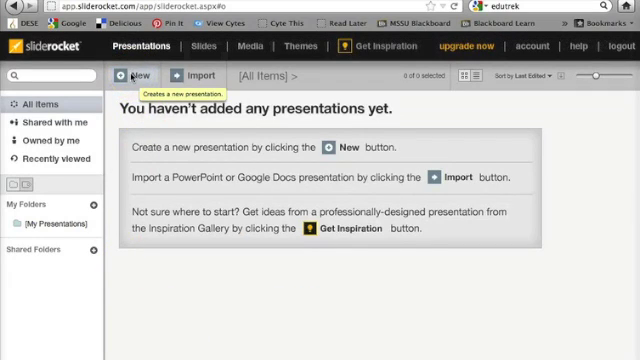
Create a new presentation named 'Web 2.0 Tools' using the Varnish theme.
{"action": "left_click", "coordinate": [138, 76]}
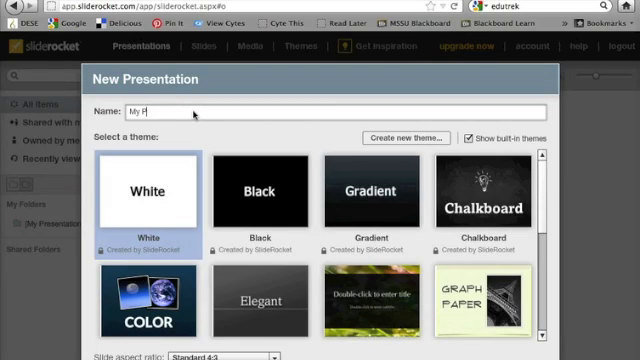
{"action": "type", "text": "W"}
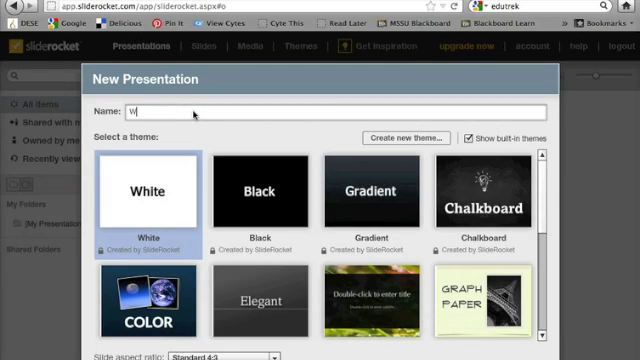
{"action": "type", "text": "eb 2.0 Tools"}
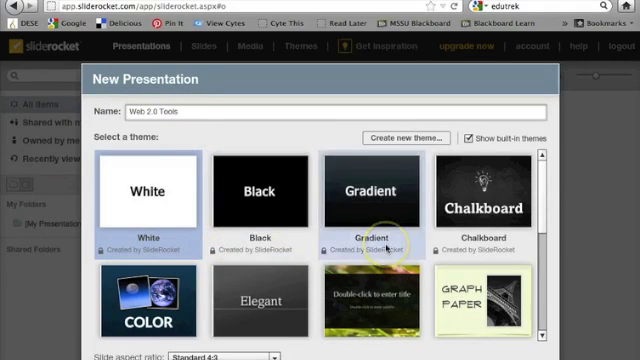
{"action": "scroll", "scroll_direction": "down", "scroll_amount": 3}
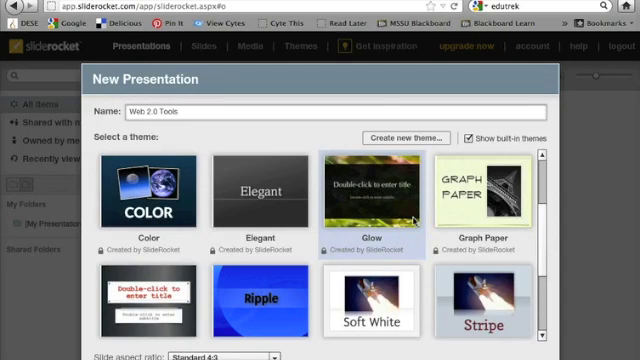
{"action": "scroll", "scroll_direction": "down", "scroll_amount": 3}
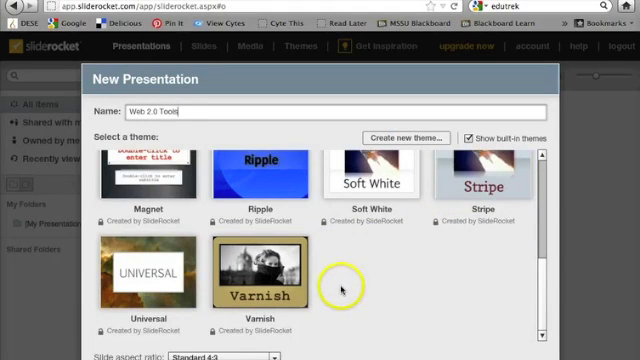
{"action": "left_click", "coordinate": [256, 278]}
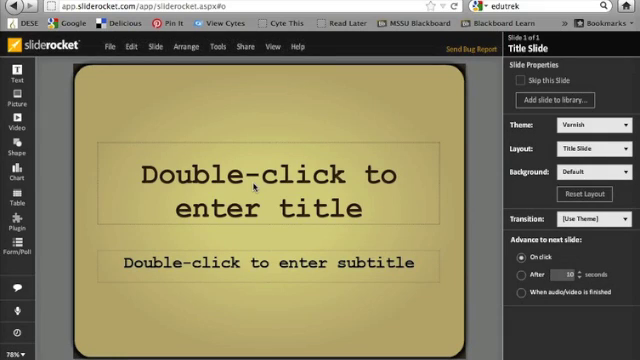
Title the slide 'Web 2.0 Tools' and add the author name 'Klista' as subtitle.
{"action": "double_click", "coordinate": [254, 188]}
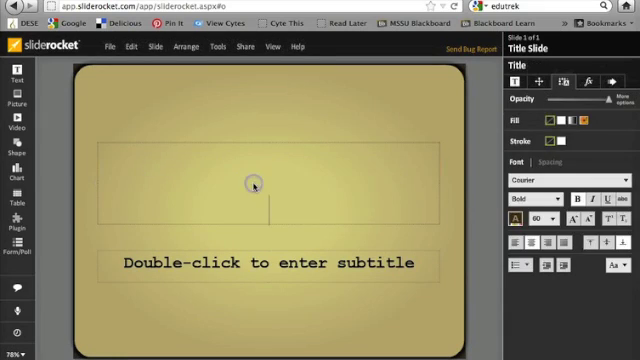
{"action": "left_click", "coordinate": [254, 186]}
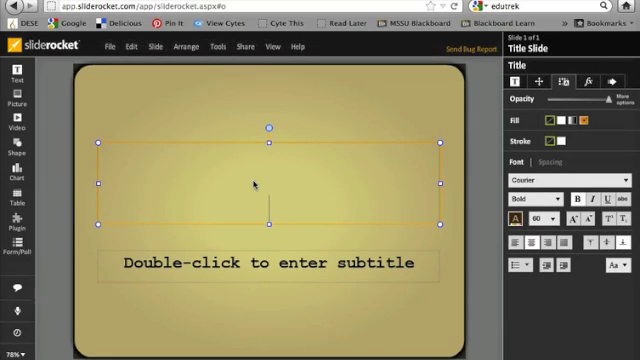
{"action": "type", "text": "Web 2.0 Tools"}
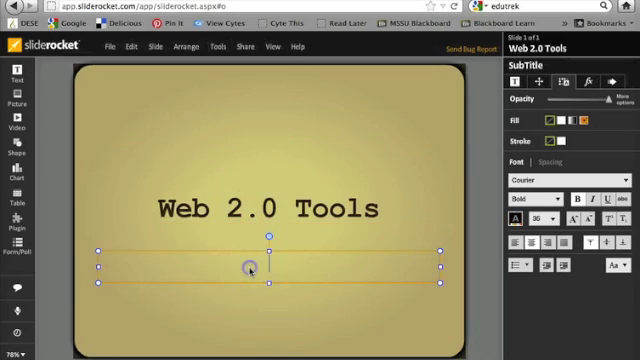
{"action": "type", "text": "Klista"}
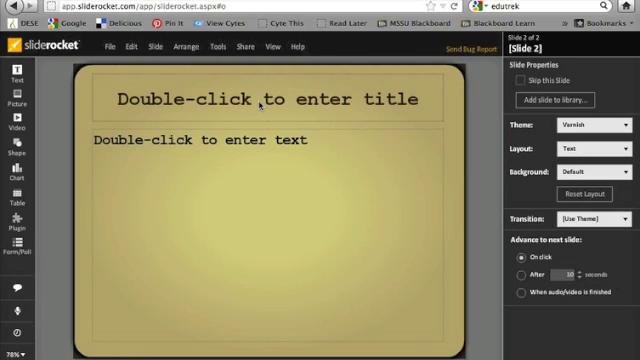
Title the second slide 'Blogs'.
{"action": "left_click", "coordinate": [264, 100]}
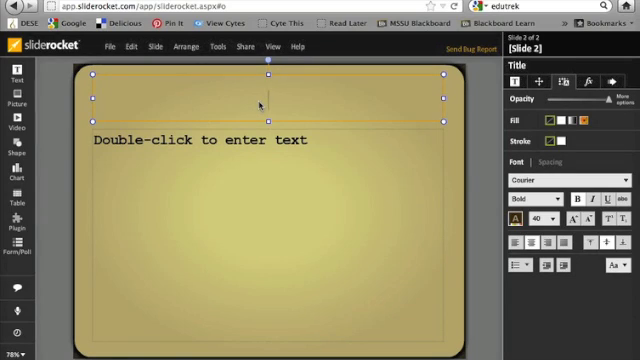
{"action": "type", "text": "Blogs"}
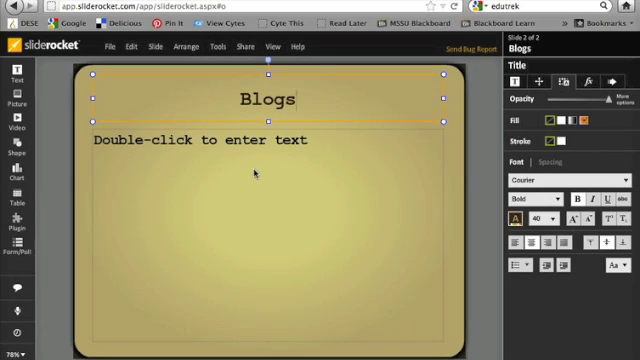
List Blogmeister and Blogger in the Blogs slide's body text.
{"action": "left_click", "coordinate": [254, 170]}
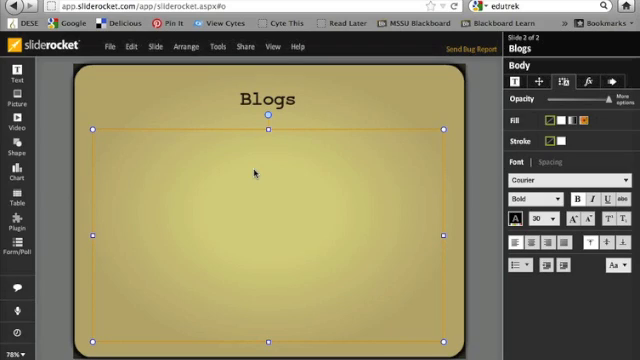
{"action": "type", "text": "Blogmes"}
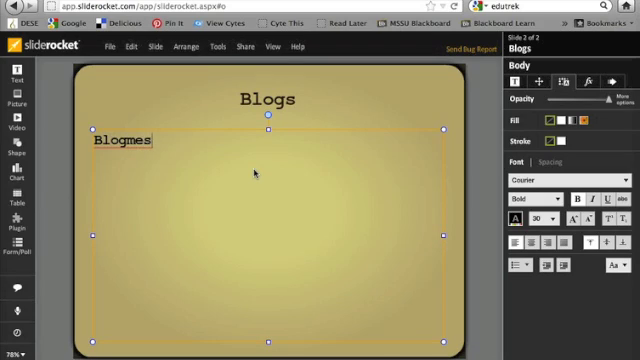
{"action": "key", "text": "Backspace"}
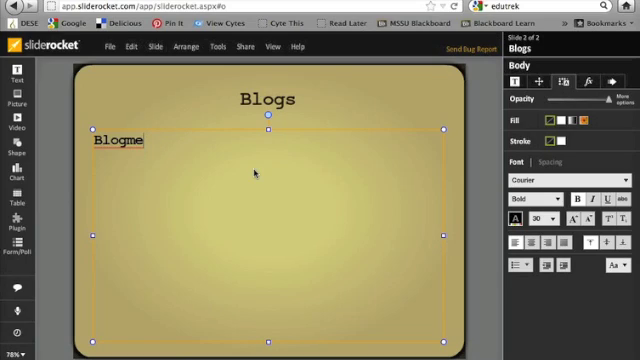
{"action": "type", "text": "ister"}
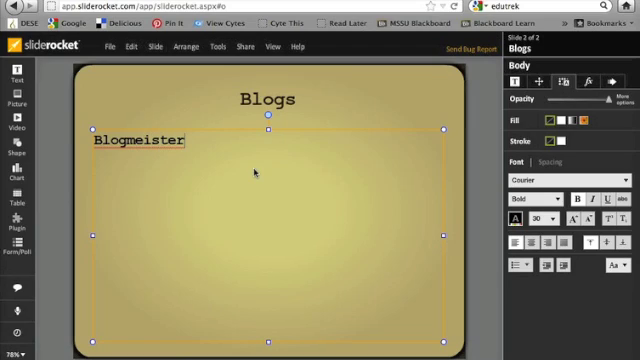
{"action": "type", "text": "Blogger"}
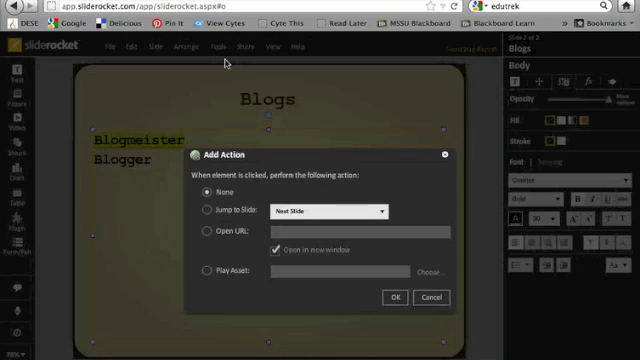
{"action": "left_click", "coordinate": [202, 212]}
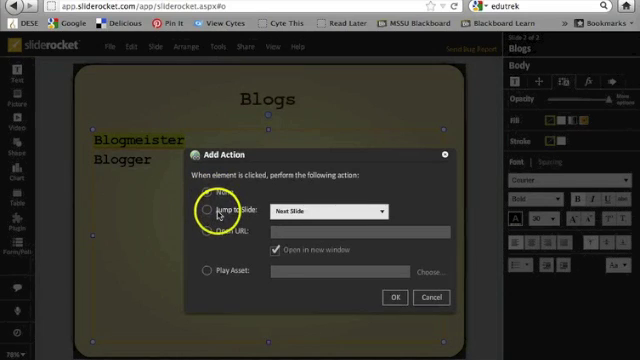
{"action": "left_click", "coordinate": [204, 232]}
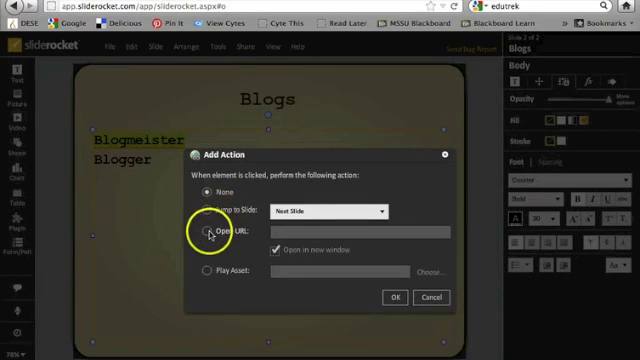
{"action": "left_click", "coordinate": [204, 232]}
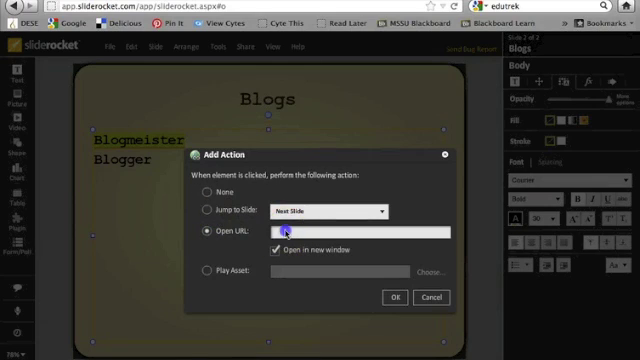
{"action": "type", "text": "http"}
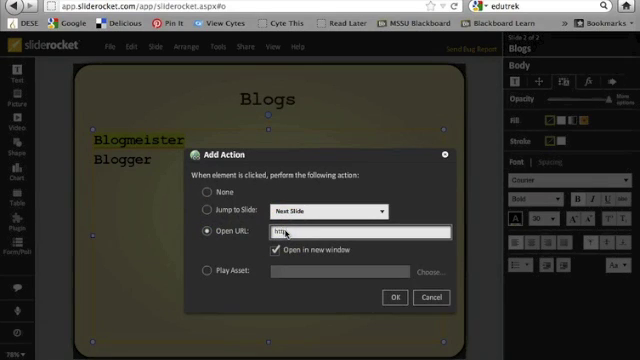
{"action": "type", "text": "http://www.classblogmeister.com"}
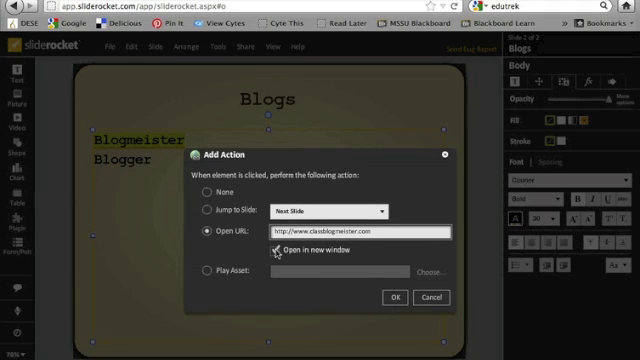
{"action": "left_click", "coordinate": [276, 252]}
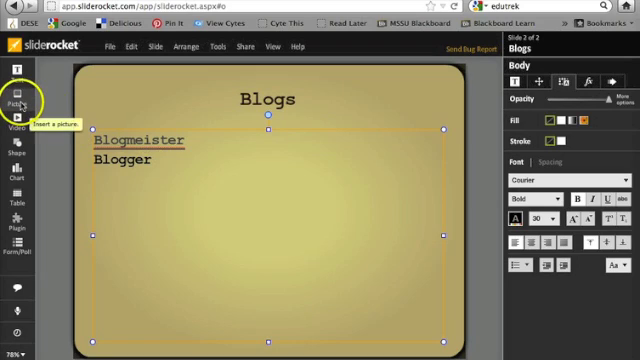
Show the Add Media picture library to choose an image for the slide.
{"action": "left_click", "coordinate": [14, 88]}
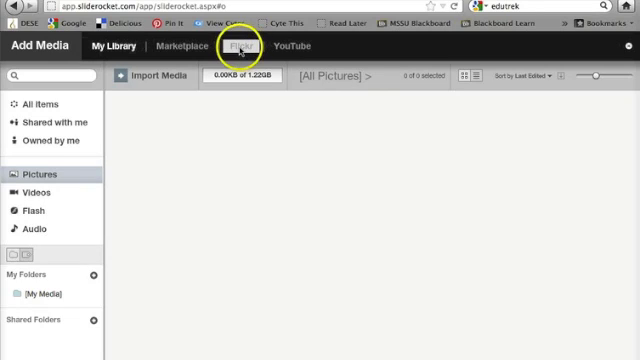
Search Flickr for 'journal' to find a photo for the Blogs slide.
{"action": "left_click", "coordinate": [240, 44]}
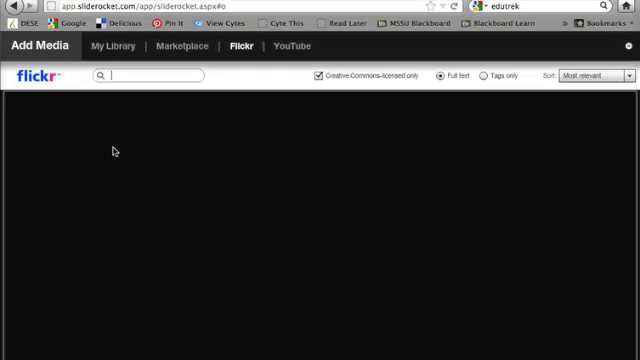
{"action": "type", "text": "journal"}
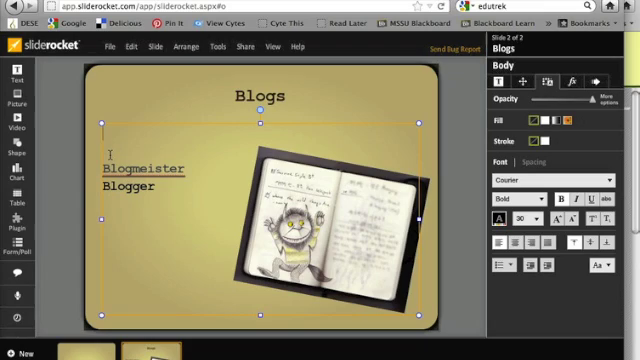
Add 'Peer Tutoring' and 'Reflection' headings above the blog list, then show slide settings.
{"action": "type", "text": "Peer Tutori"}
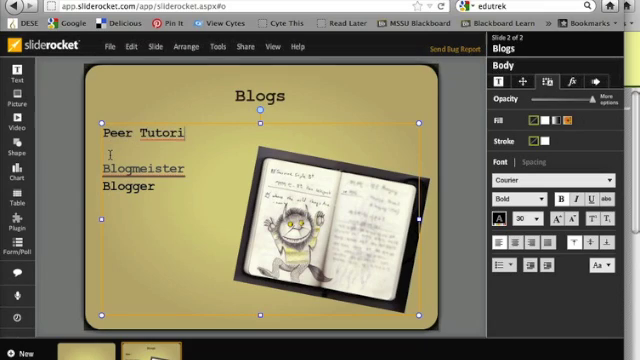
{"action": "type", "text": "ng"}
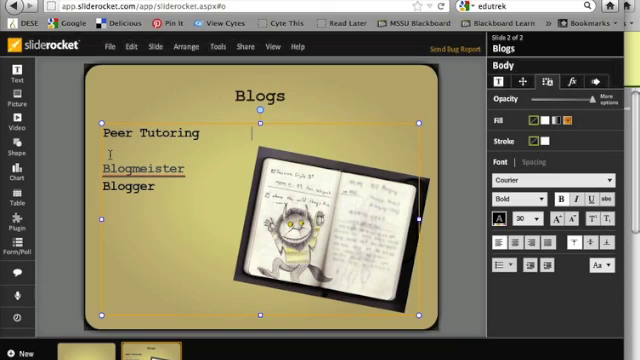
{"action": "type", "text": "Reflec"}
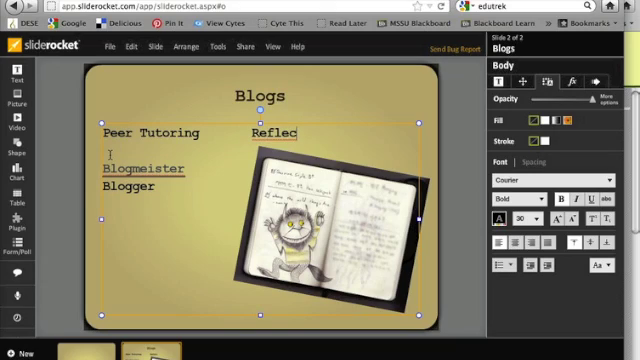
{"action": "type", "text": "tion"}
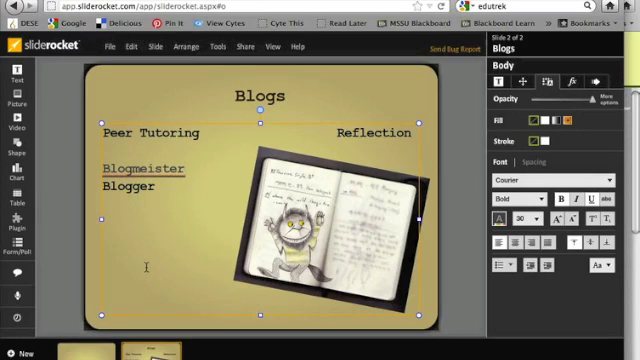
{"action": "left_click", "coordinate": [96, 296]}
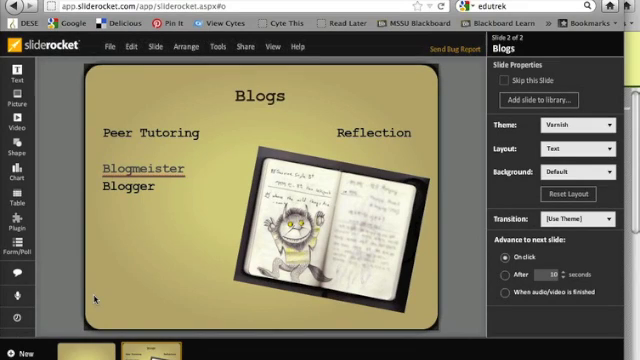
{"action": "left_click", "coordinate": [102, 46]}
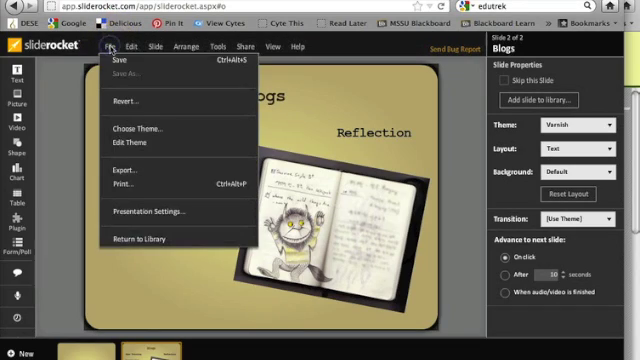
{"action": "left_click", "coordinate": [120, 60]}
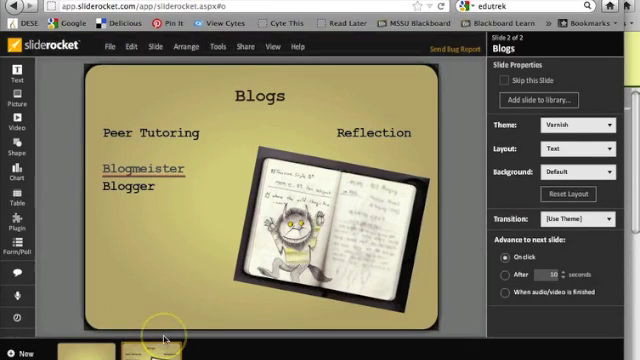
{"action": "mouse_move", "coordinate": [164, 336]}
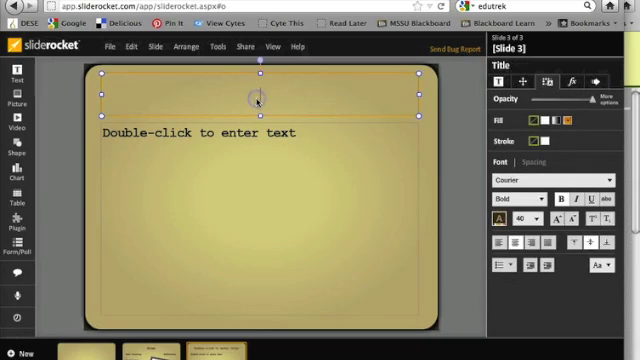
Title the slide 'Peer Tutoring' with body 'Students learn differently when they learn from each other.'.
{"action": "type", "text": "Peer Tutoring"}
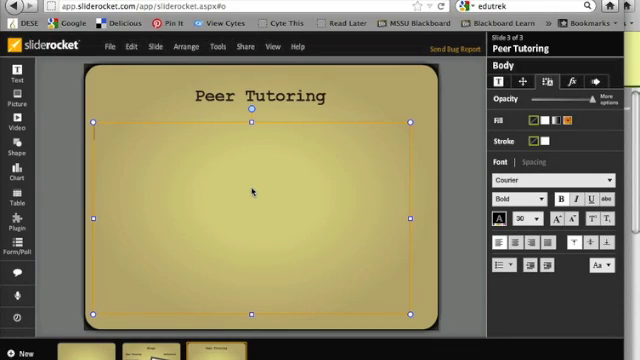
{"action": "type", "text": "S"}
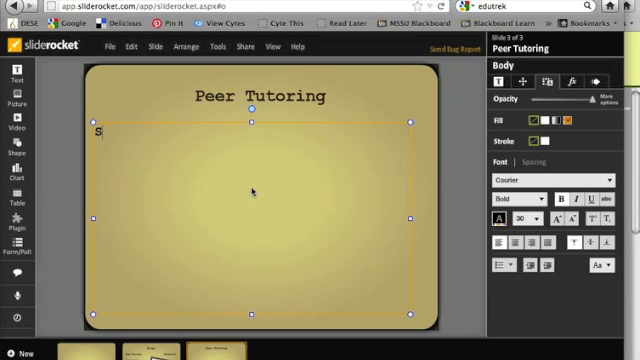
{"action": "type", "text": "tudents"}
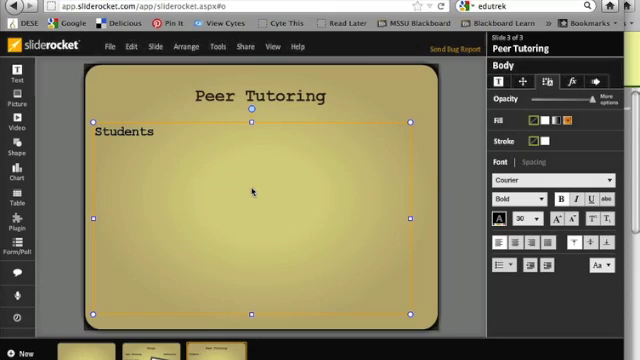
{"action": "type", "text": "learn"}
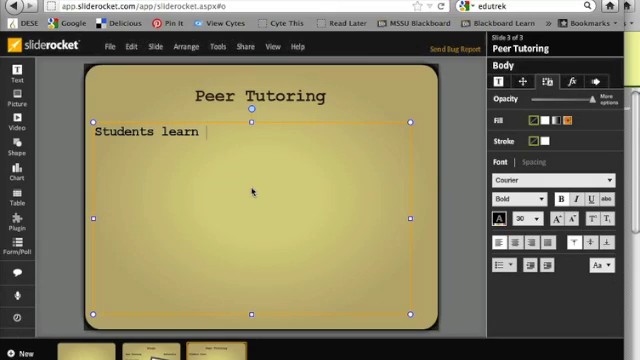
{"action": "type", "text": "differently when"}
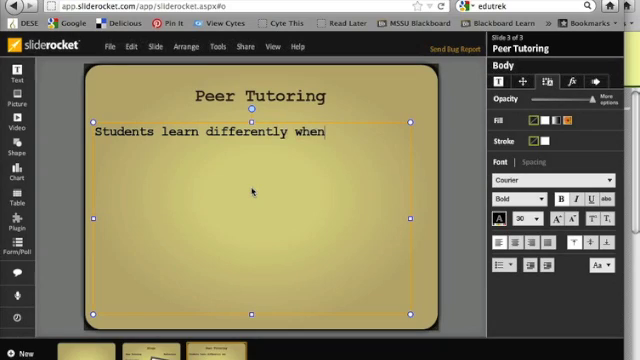
{"action": "type", "text": "they learn from"}
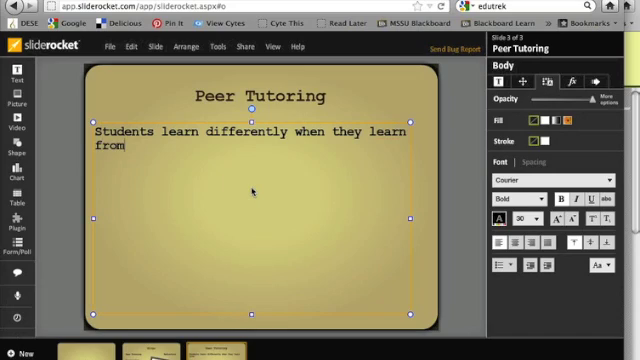
{"action": "type", "text": "each other."}
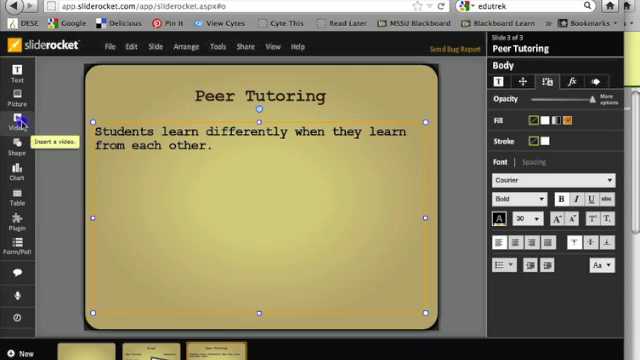
{"action": "left_click", "coordinate": [16, 108]}
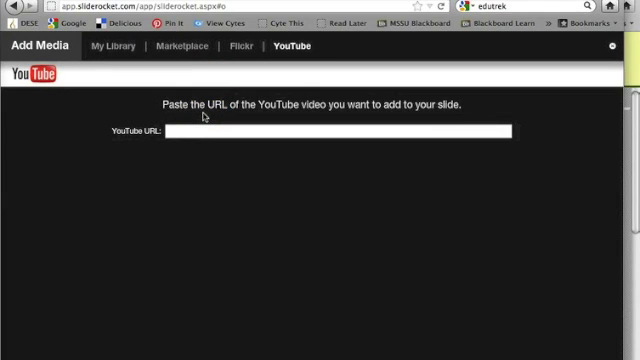
{"action": "mouse_move", "coordinate": [562, 78]}
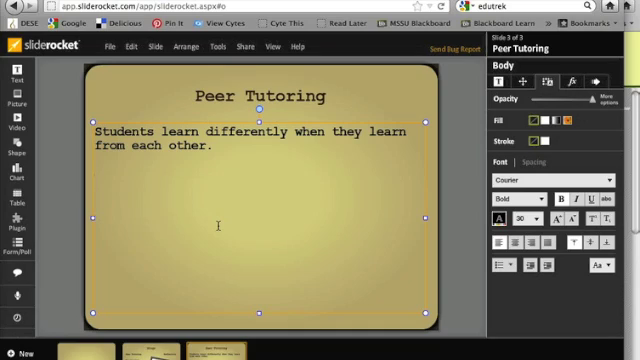
Select the Peer Tutoring words on the Blogs slide and start adding a hyperlink via Tools > Hyperlink.
{"action": "left_click", "coordinate": [196, 232]}
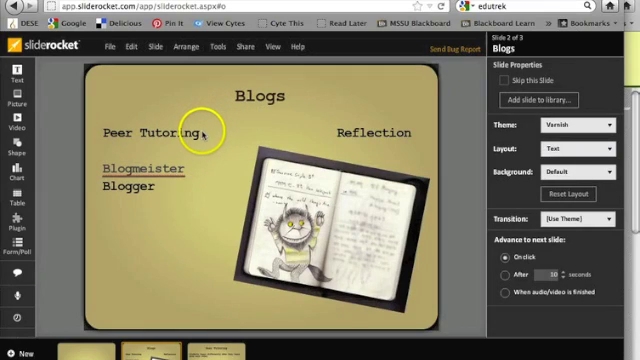
{"action": "left_click", "coordinate": [200, 132]}
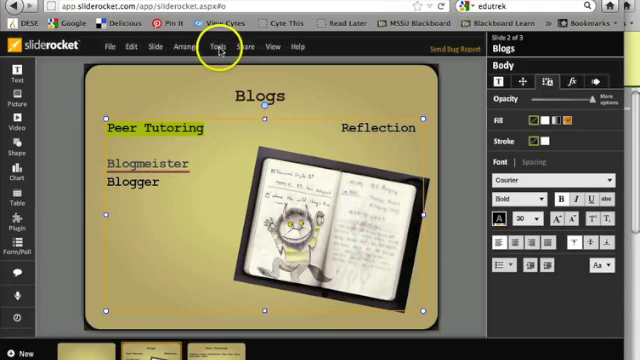
{"action": "left_click", "coordinate": [222, 46]}
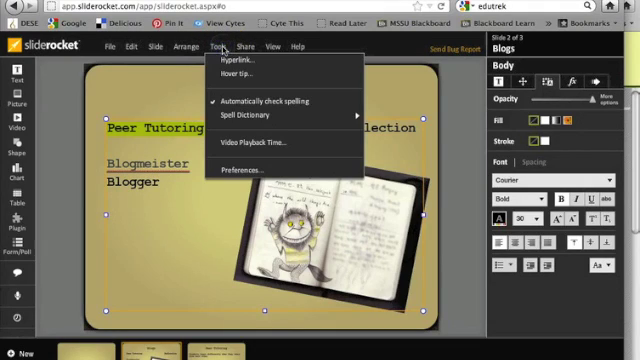
{"action": "left_click", "coordinate": [238, 64]}
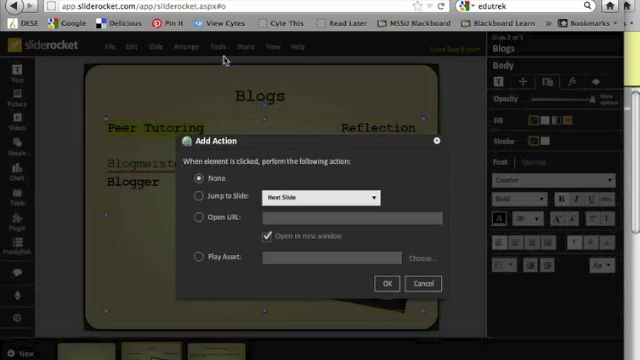
Set the Peer Tutoring click action to Jump to Slide and choose the target slide.
{"action": "left_click", "coordinate": [196, 198]}
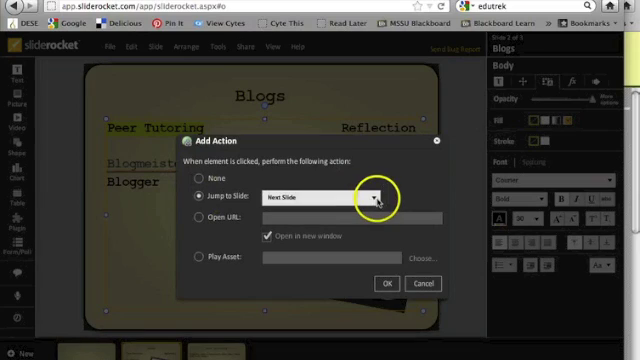
{"action": "left_click", "coordinate": [370, 192]}
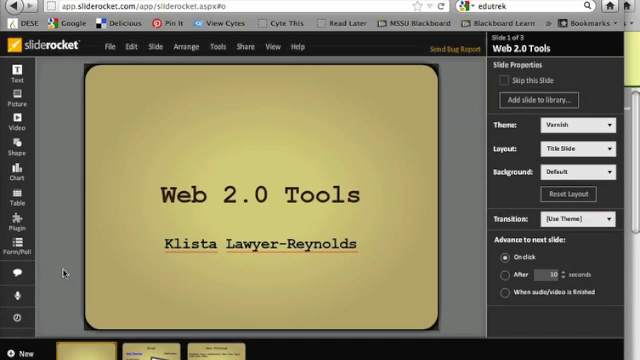
{"action": "mouse_move", "coordinate": [64, 272]}
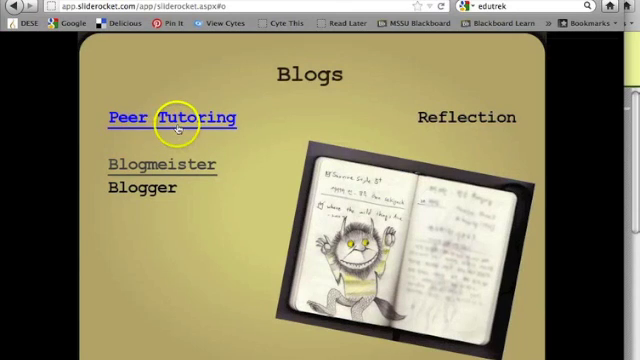
Follow the Peer Tutoring link on the Blogs slide during preview to test it.
{"action": "left_click", "coordinate": [176, 116]}
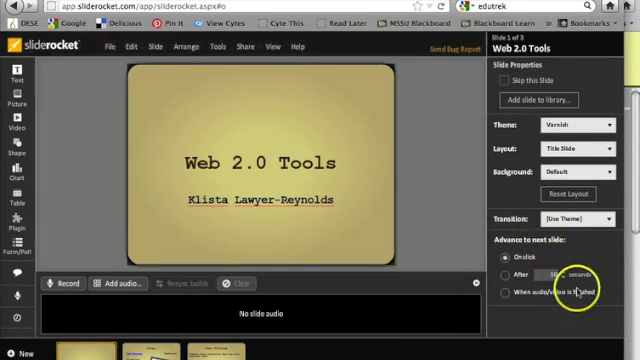
Enable Advance to next slide After a set number of seconds on the title slide.
{"action": "left_click", "coordinate": [512, 258]}
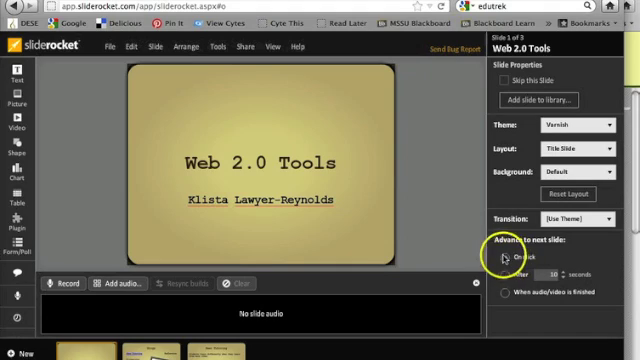
{"action": "left_click", "coordinate": [508, 260]}
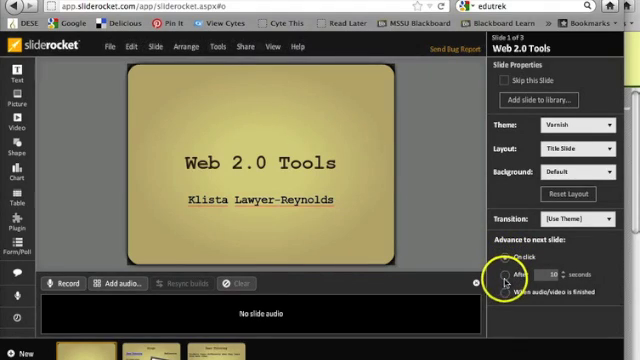
{"action": "left_click", "coordinate": [504, 276]}
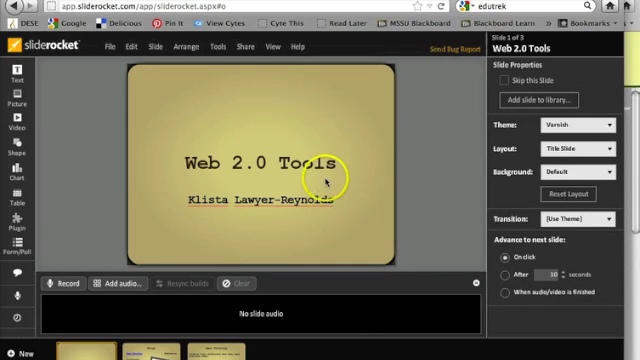
{"action": "mouse_move", "coordinate": [288, 104]}
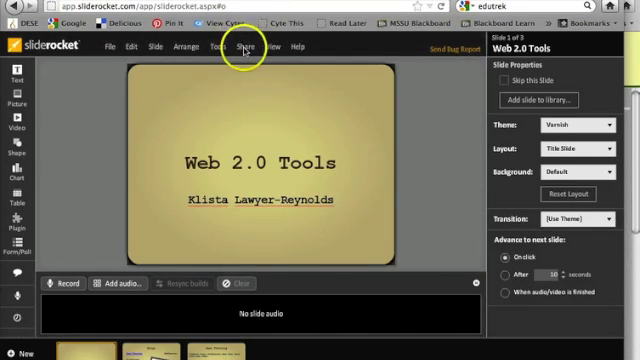
Publish the presentation as public via Share > Publish and request its public link.
{"action": "left_click", "coordinate": [244, 46]}
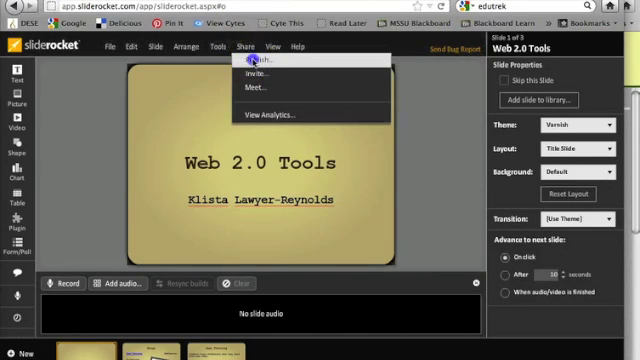
{"action": "left_click", "coordinate": [256, 60]}
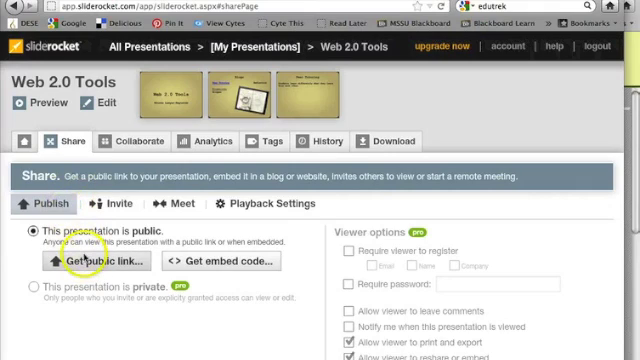
{"action": "left_click", "coordinate": [96, 260]}
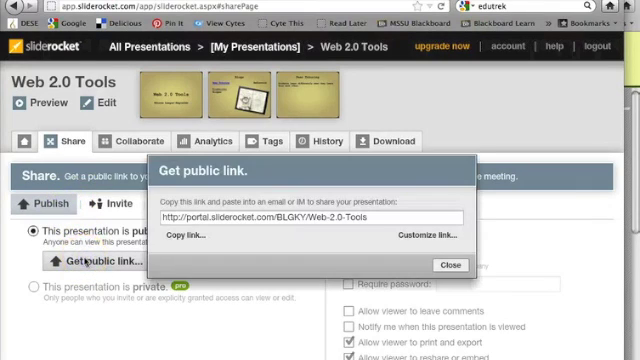